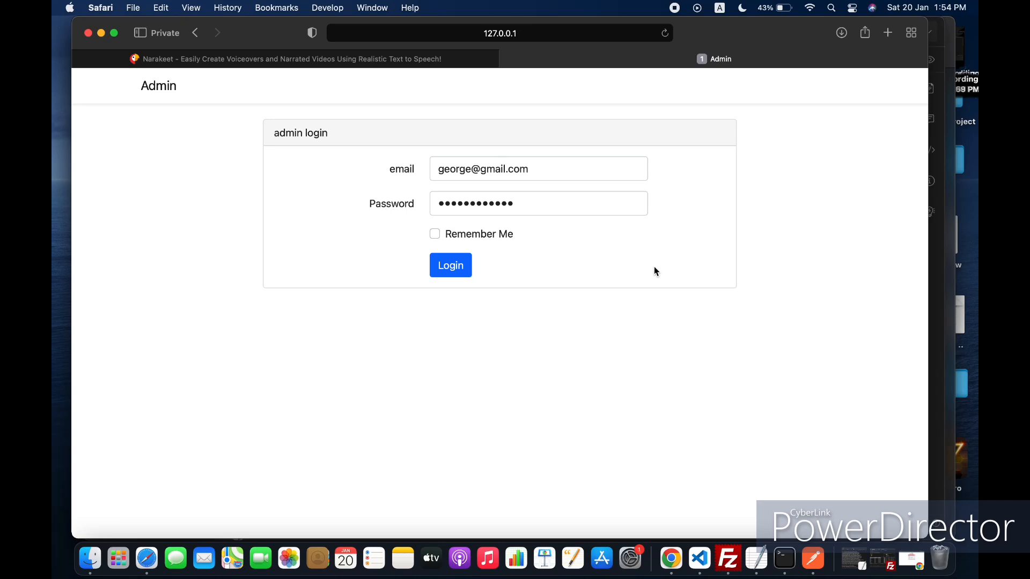
mouse_move(500, 307)
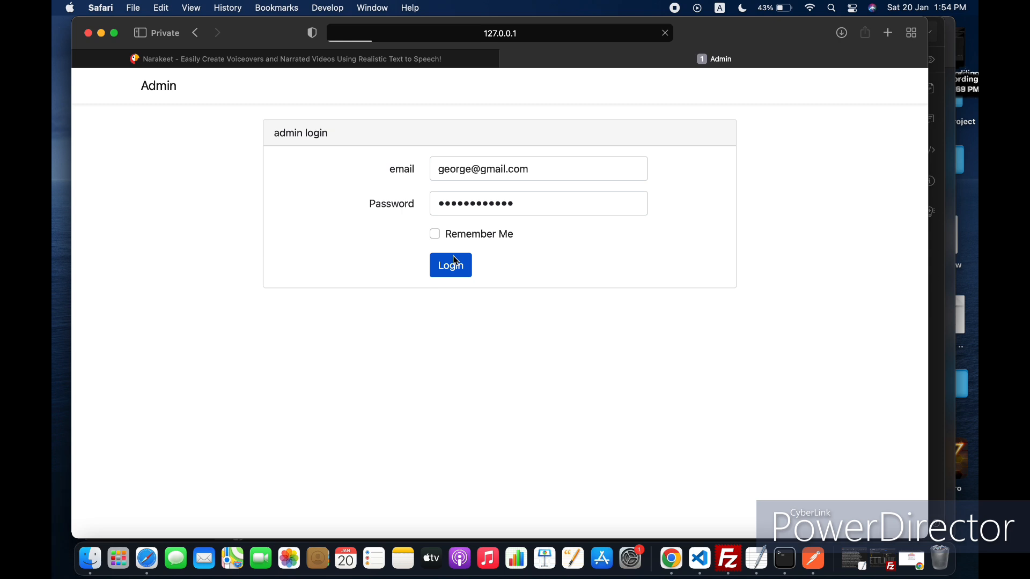
Submit the admin login form so the dashboard's users table appears.
left_click(451, 265)
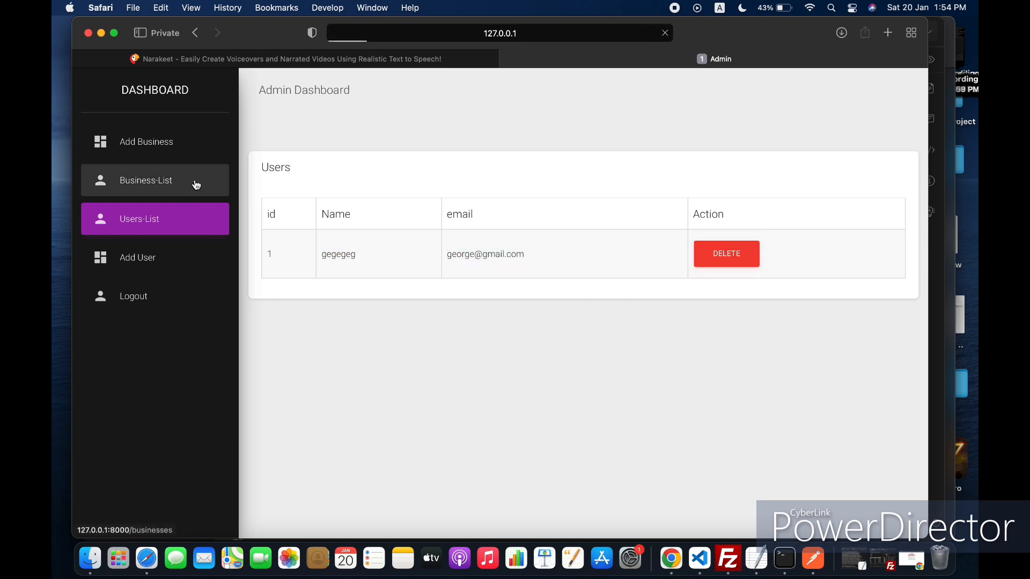
View the businesses list, start Add Business and pick the existing user as its owner.
left_click(146, 180)
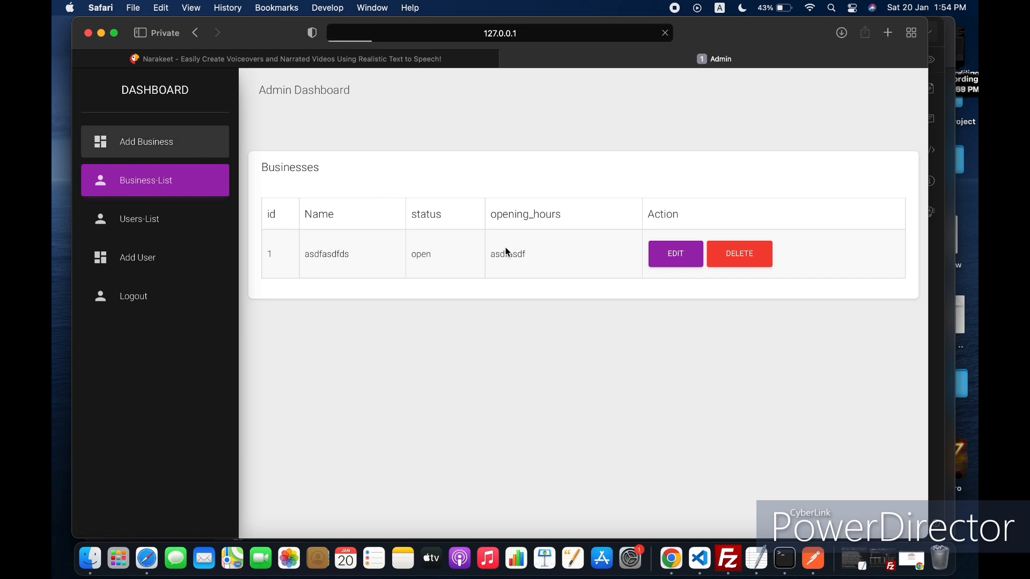
left_click(145, 142)
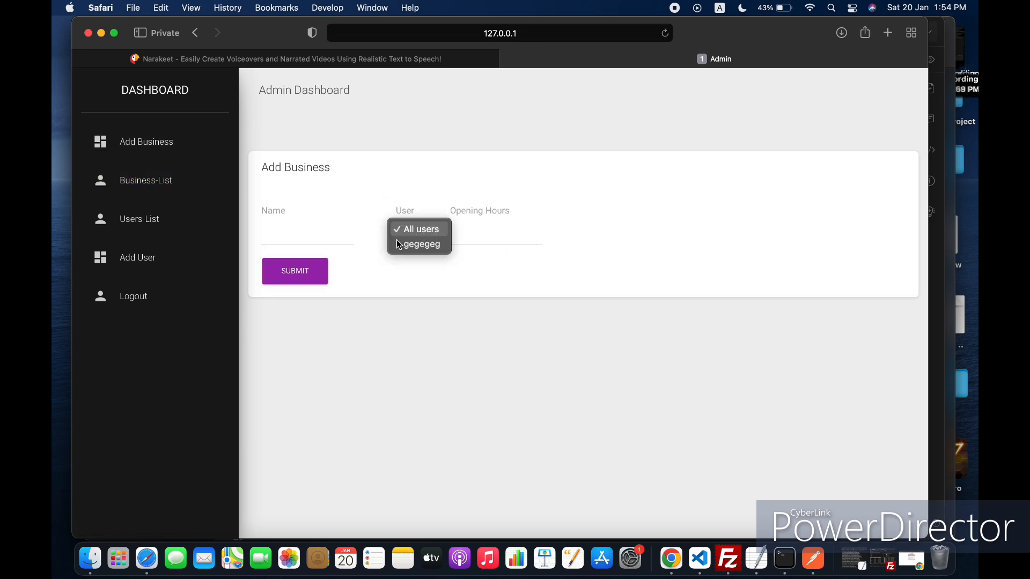
left_click(419, 245)
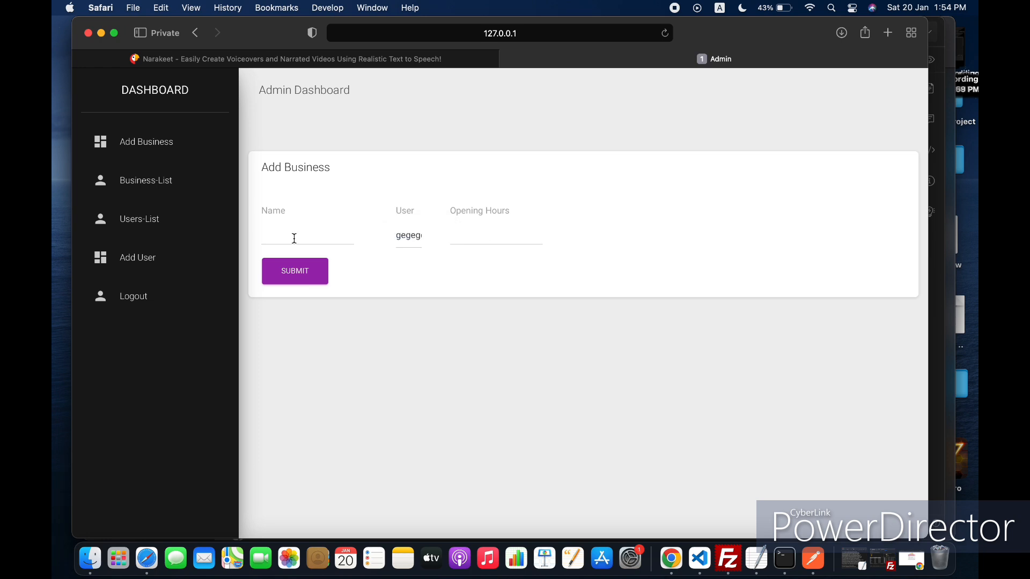
left_click(137, 257)
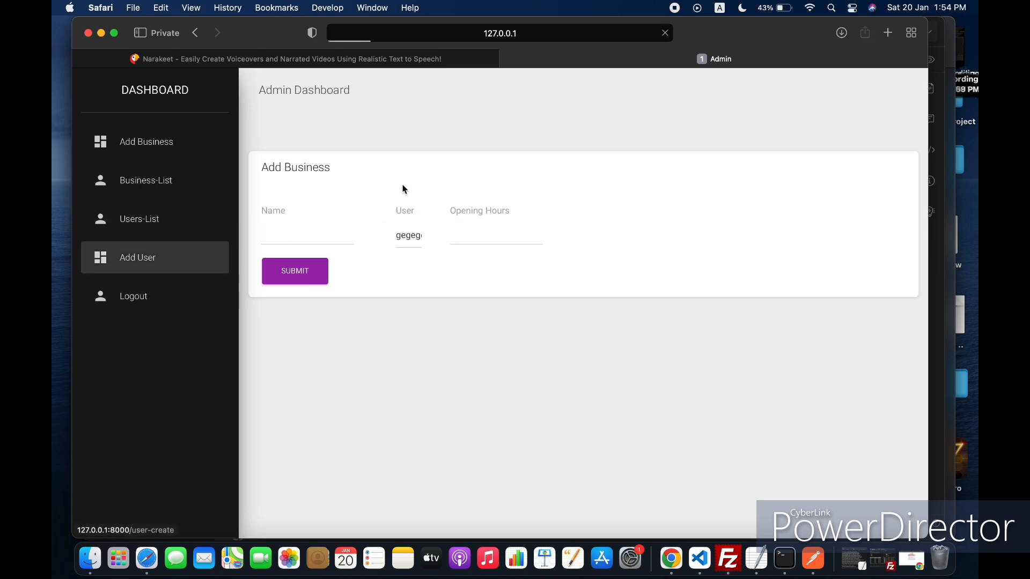
mouse_move(566, 207)
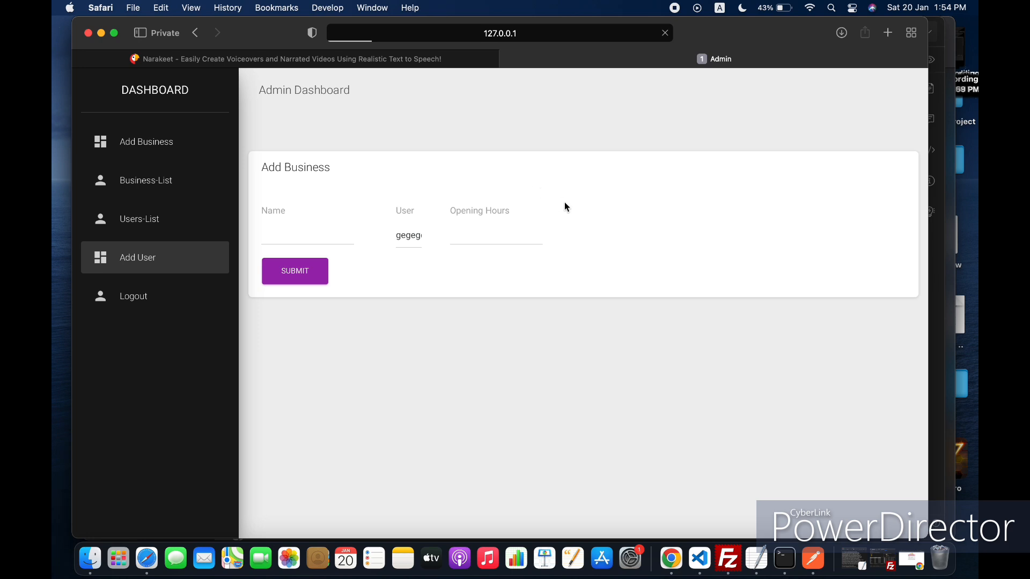
left_click(137, 257)
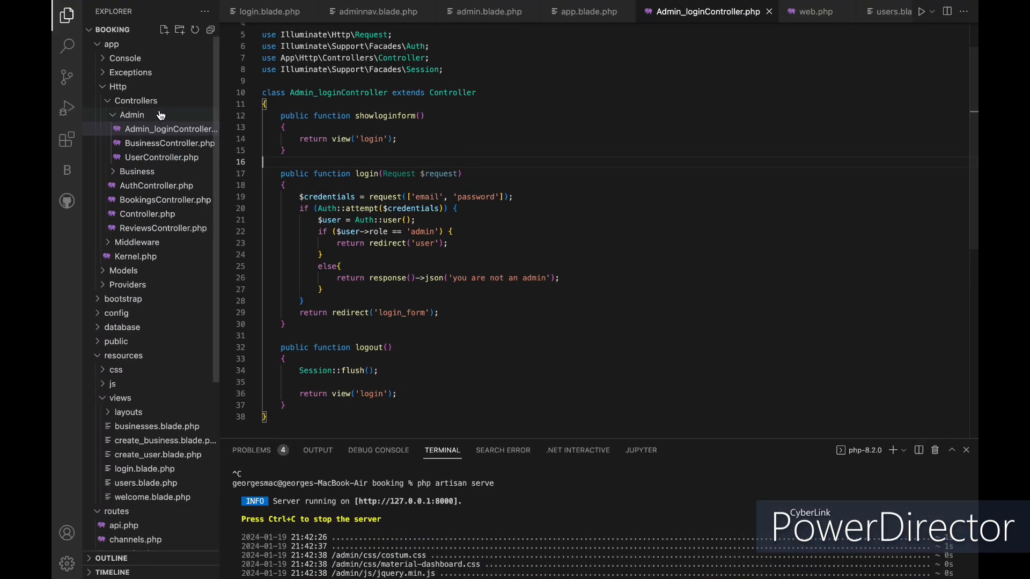
Quick-open api.php from routes to read the login, register and sanctum routes.
type("api")
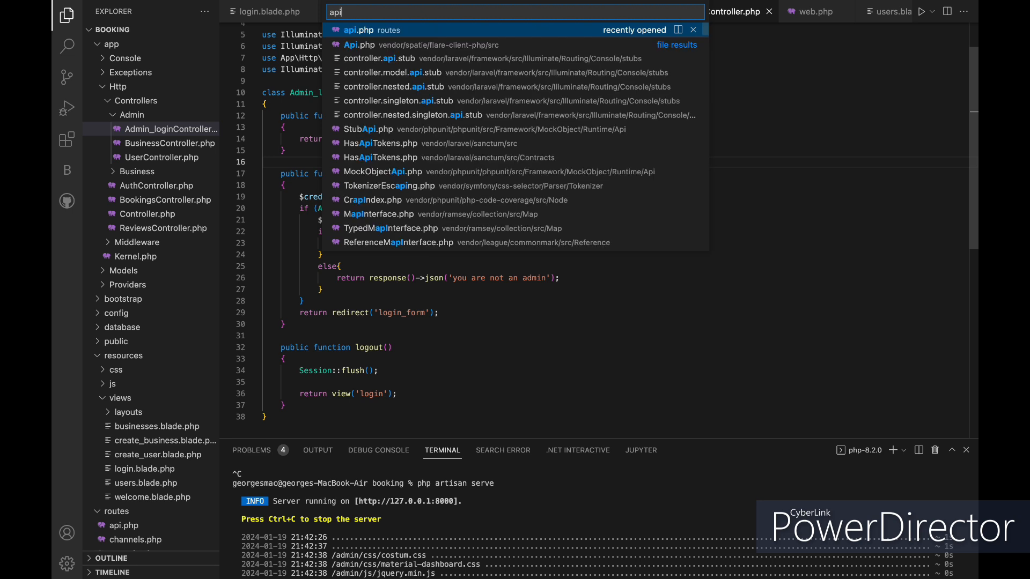
left_click(355, 30)
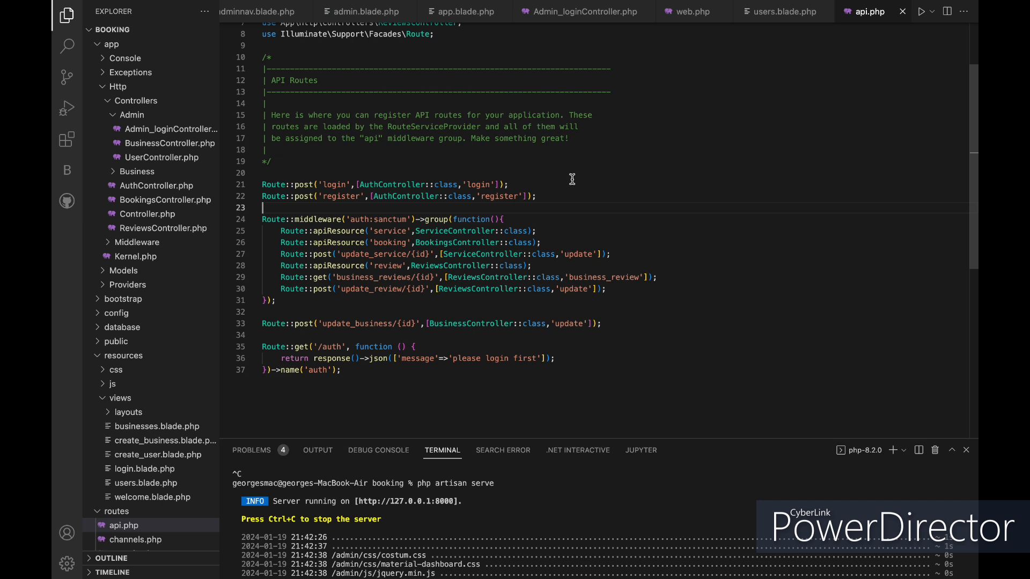
mouse_move(580, 189)
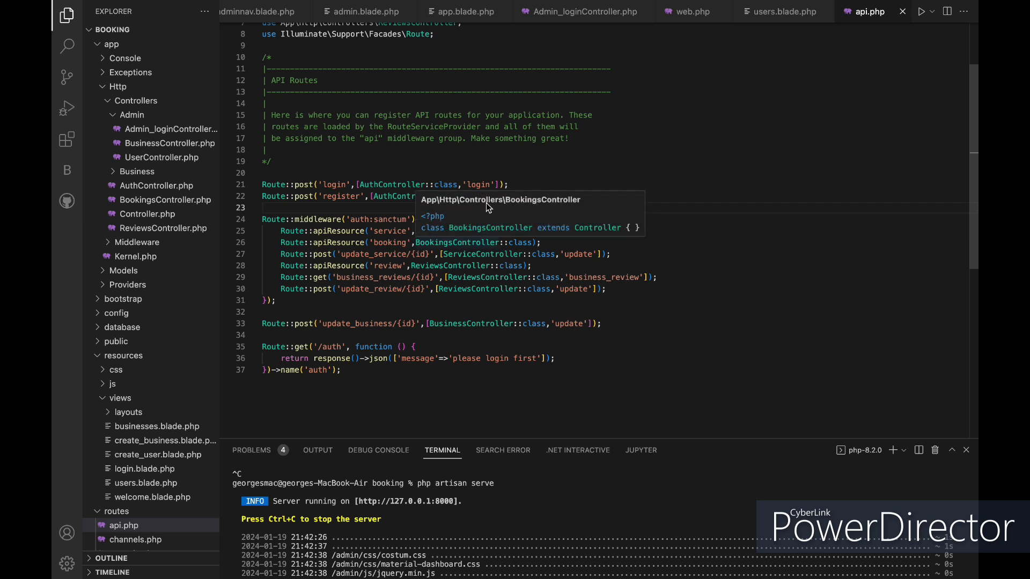
mouse_move(507, 269)
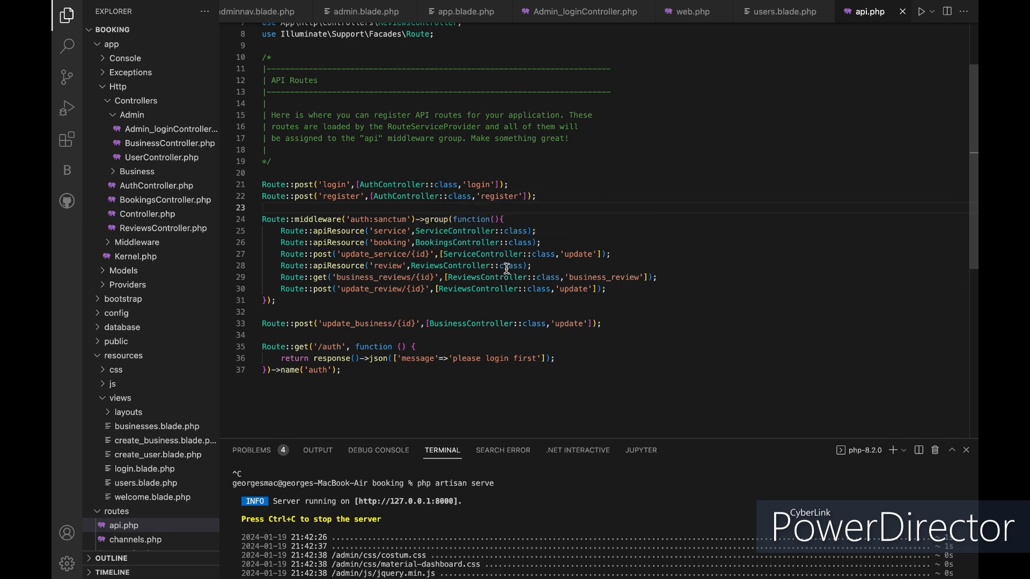
Jump from api.php into ReviewsController and read through its methods.
left_click(163, 228)
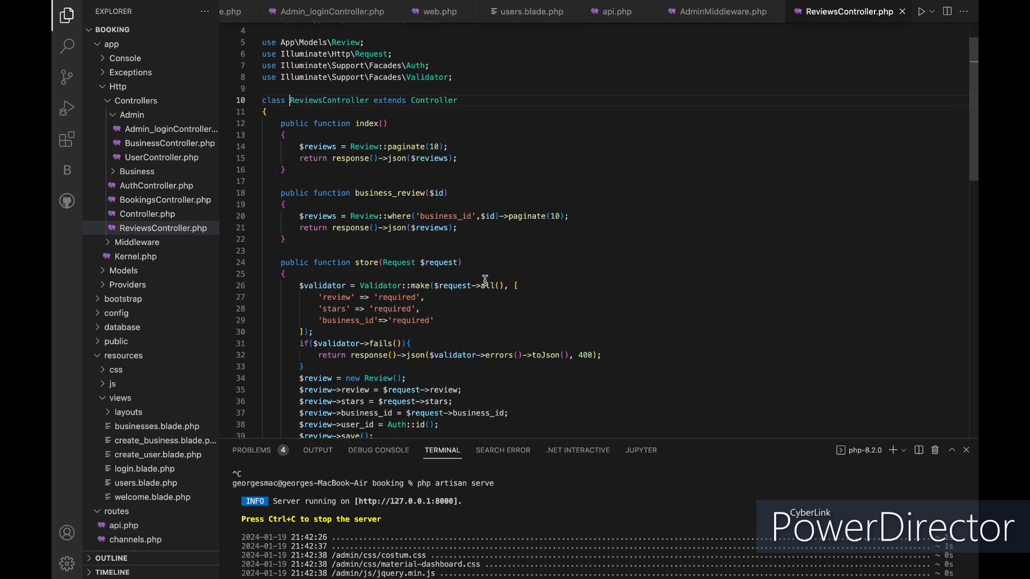
scroll("down", 3)
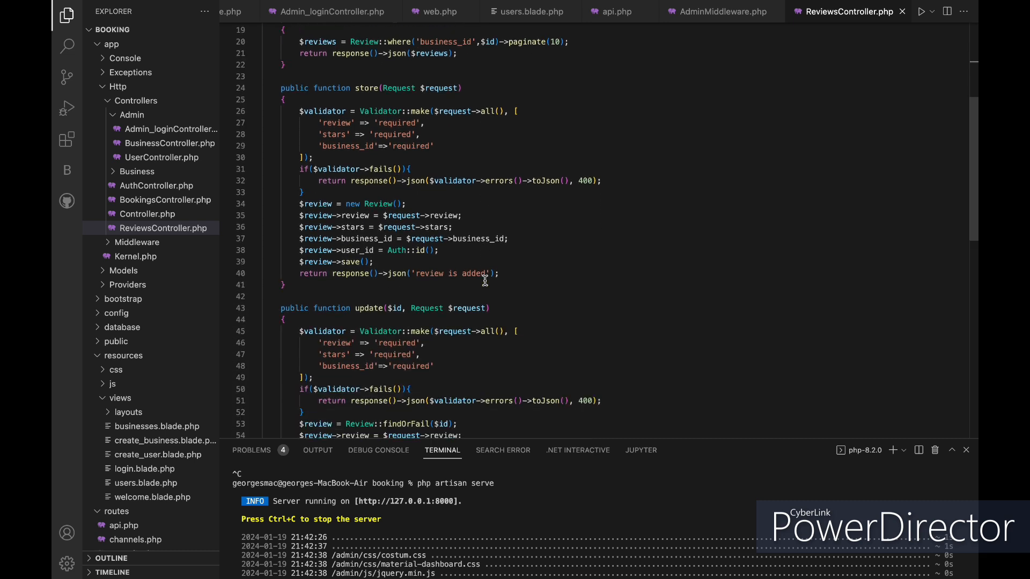
scroll("down", 3)
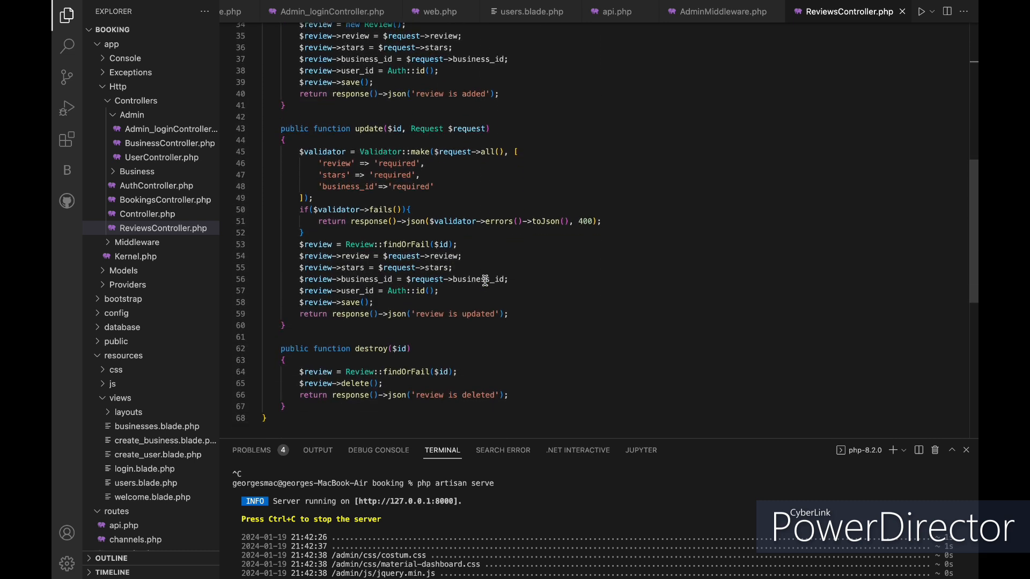
scroll("down", 3)
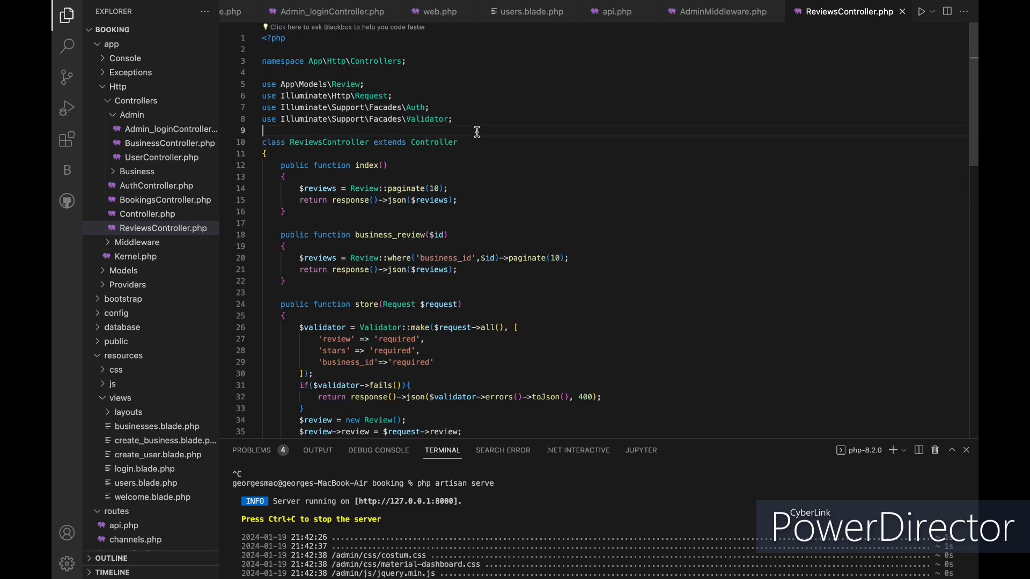
Read through BookingsController's methods.
left_click(164, 199)
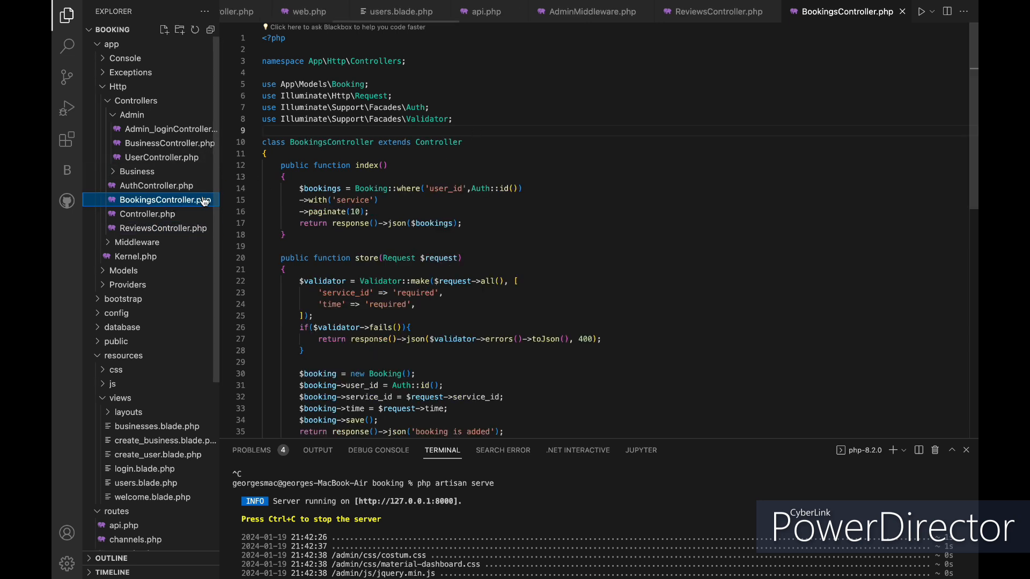
scroll("down", 3)
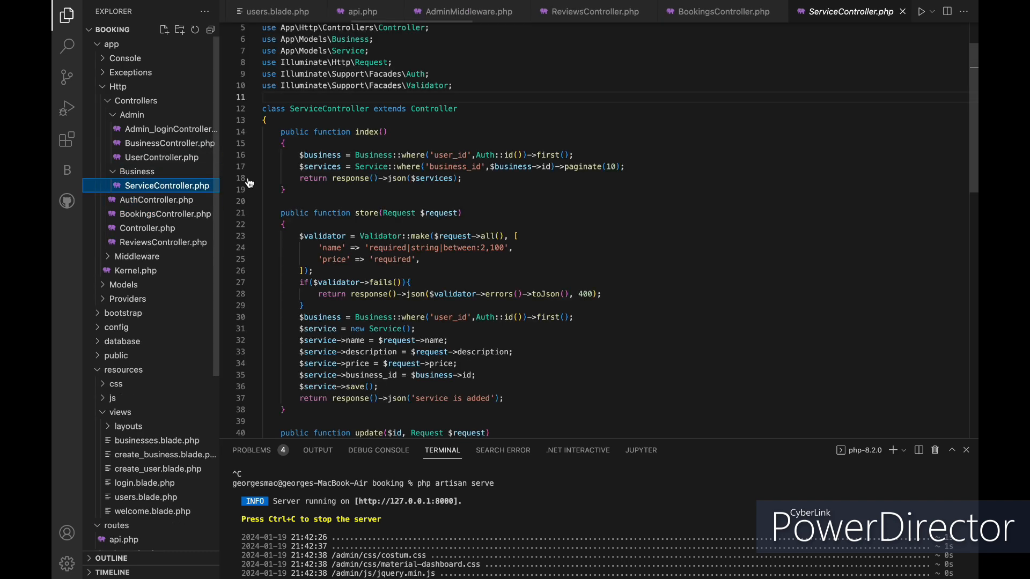
scroll("down", 3)
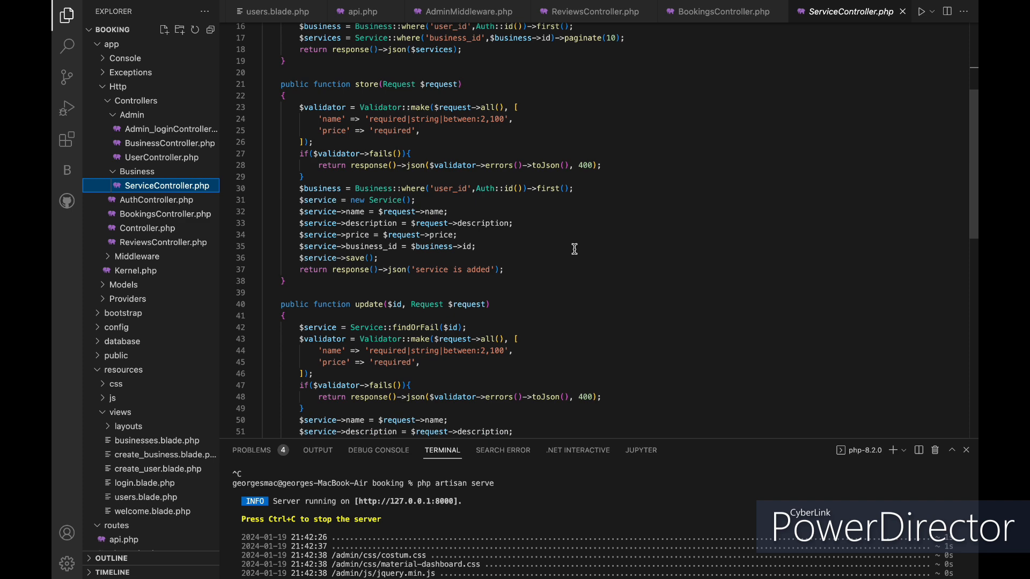
scroll("down", 3)
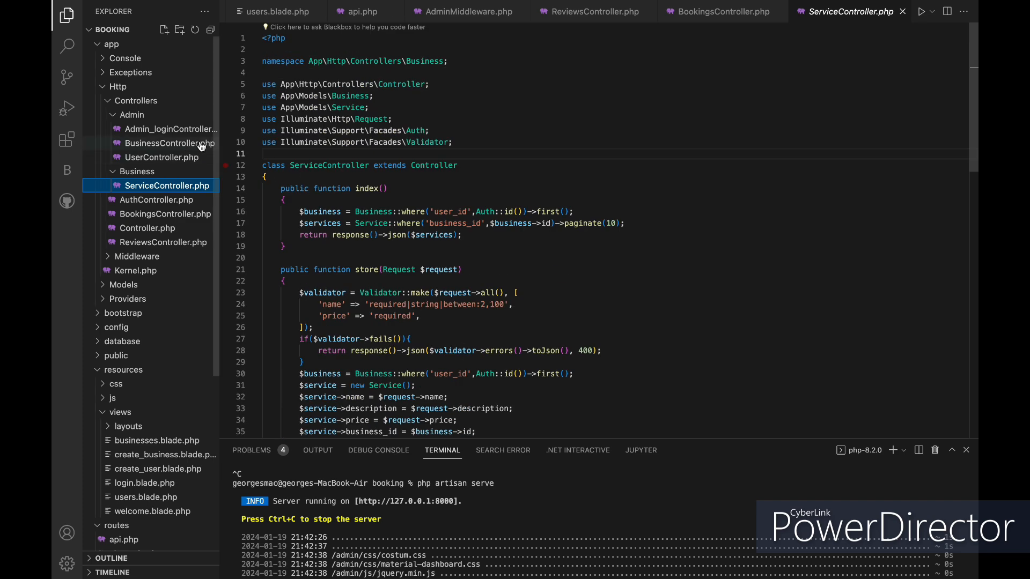
Skim Admin_loginController, then BusinessController down to its store and edit methods.
left_click(170, 128)
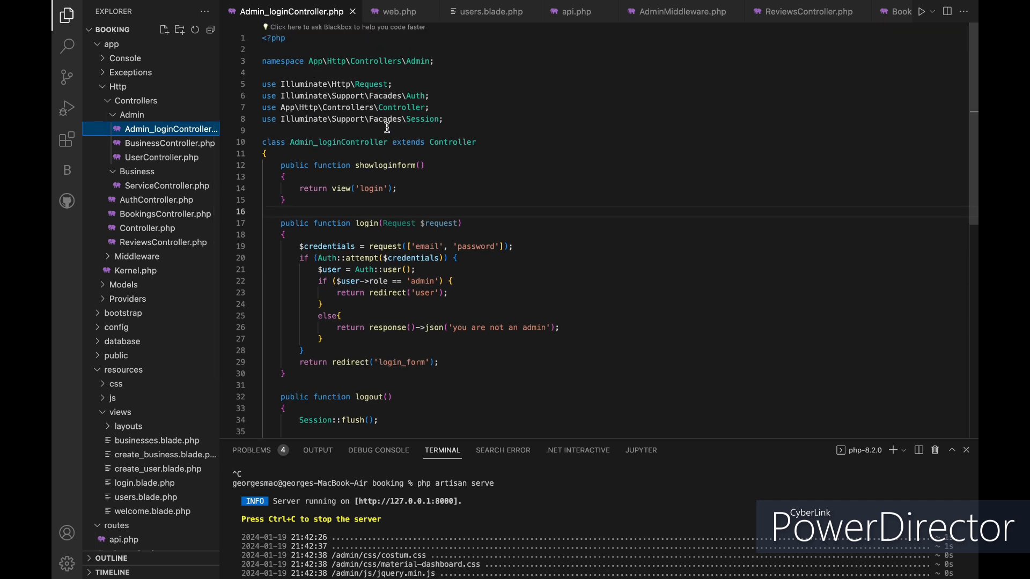
left_click(169, 144)
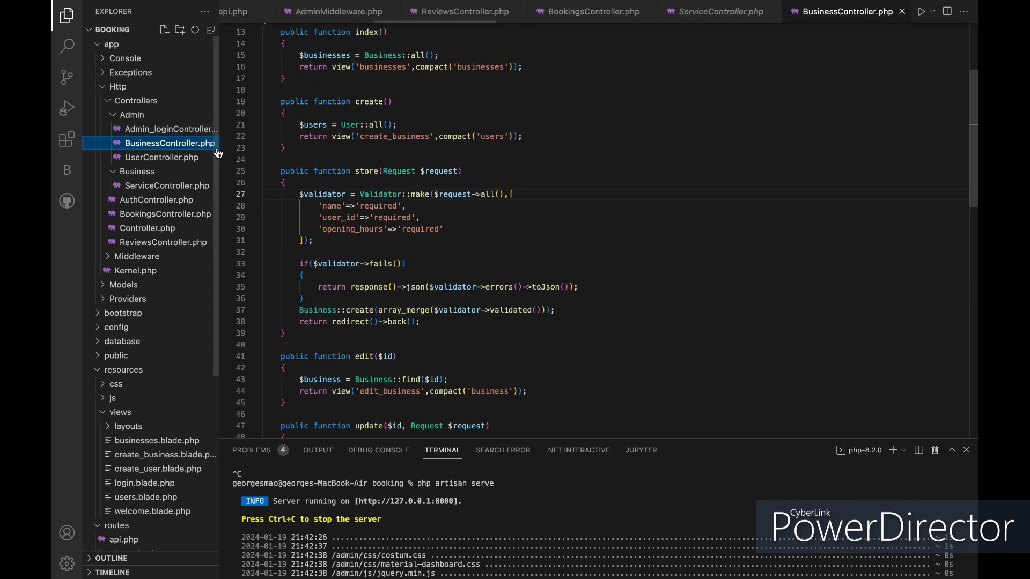
scroll("down", 3)
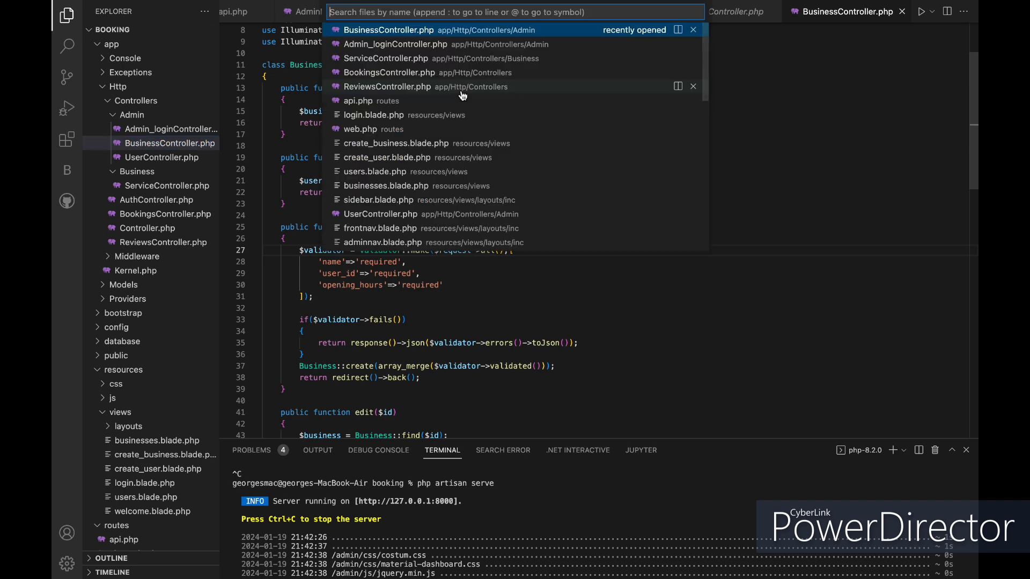
View login.blade.php, create_user.blade.php and the businesses.blade.php table markup.
left_click(359, 101)
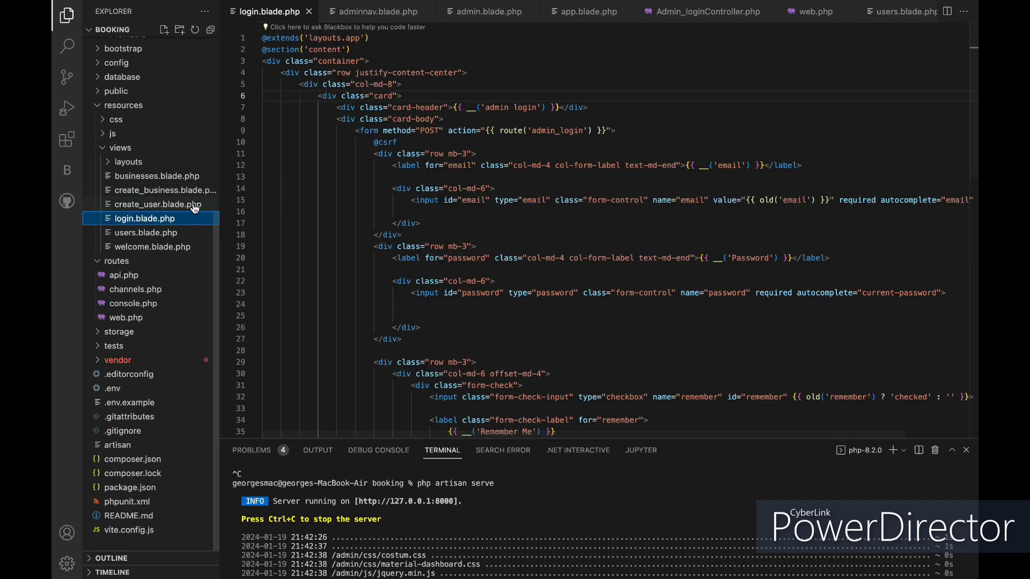
left_click(157, 204)
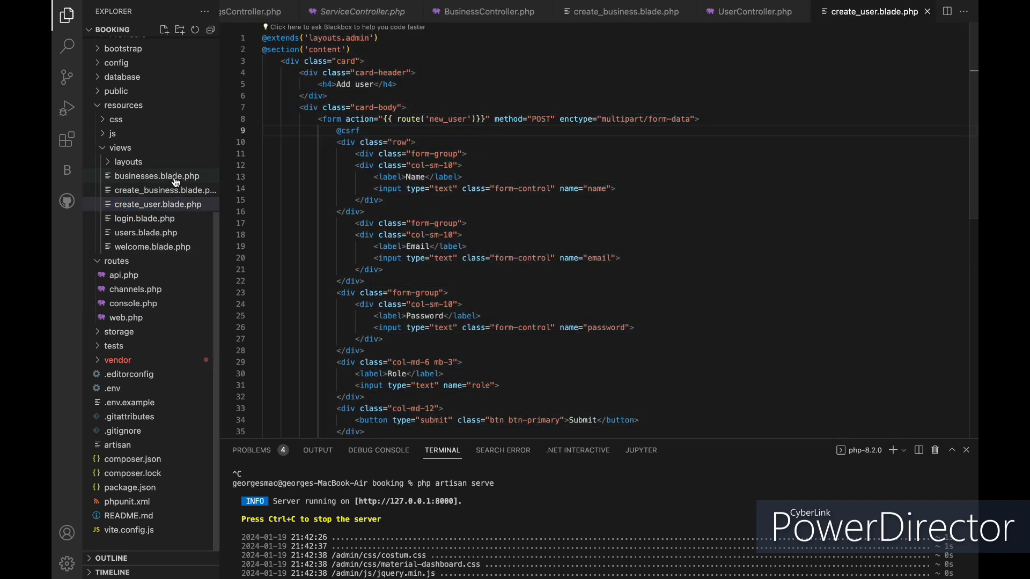
left_click(157, 176)
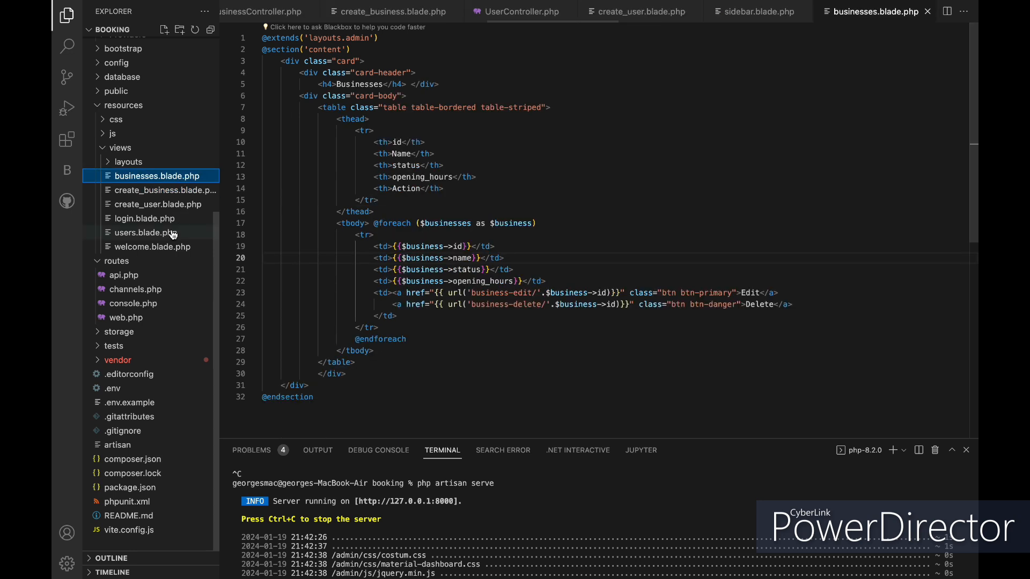